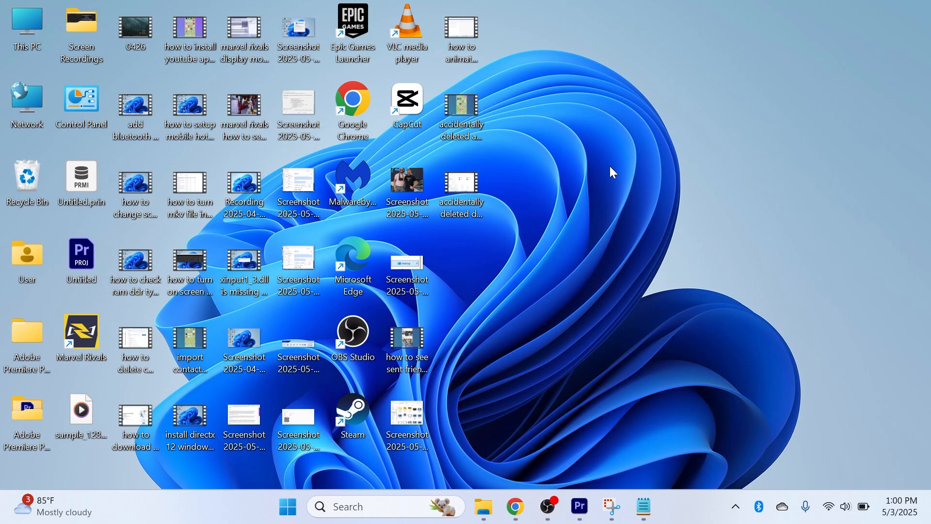
{"action": "mouse_move", "coordinate": [784, 196]}
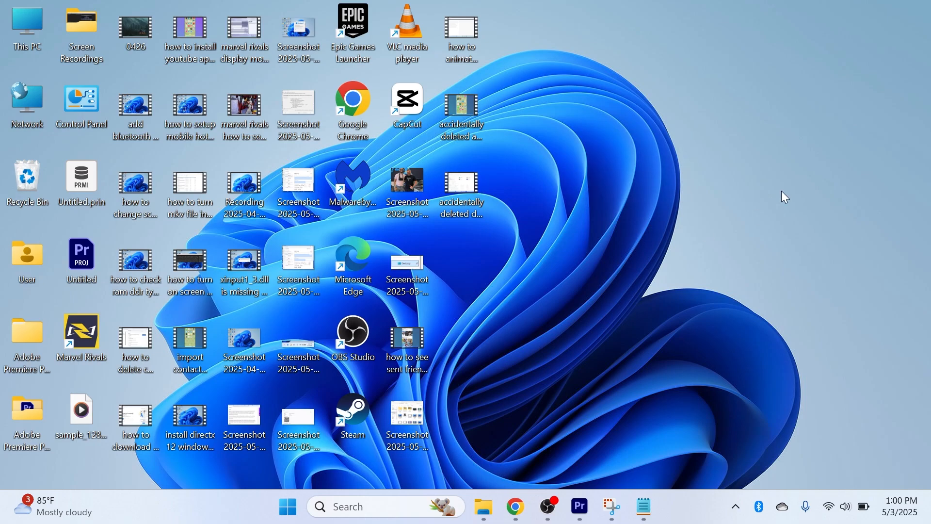
{"action": "mouse_move", "coordinate": [618, 164]}
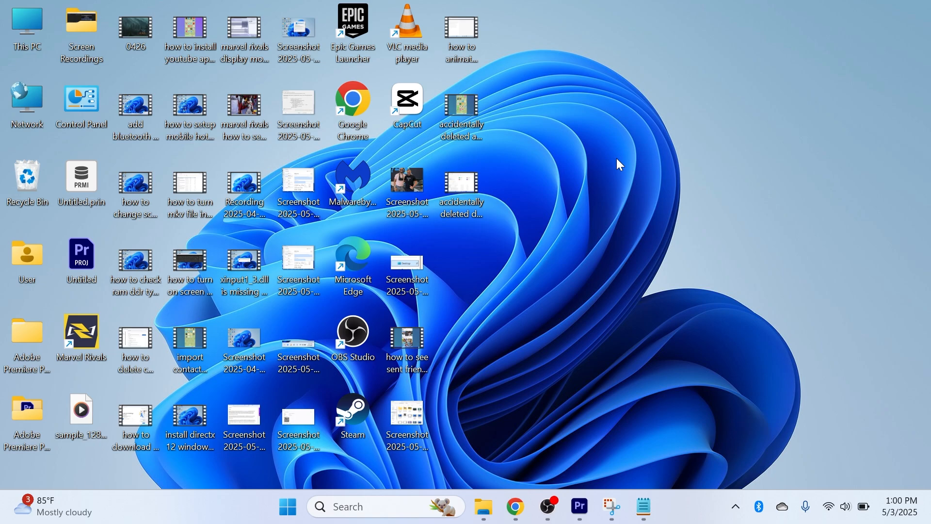
- Launch the Settings app from Start search and review the Home page down to Bluetooth and Personalize
{"action": "left_click", "coordinate": [287, 506]}
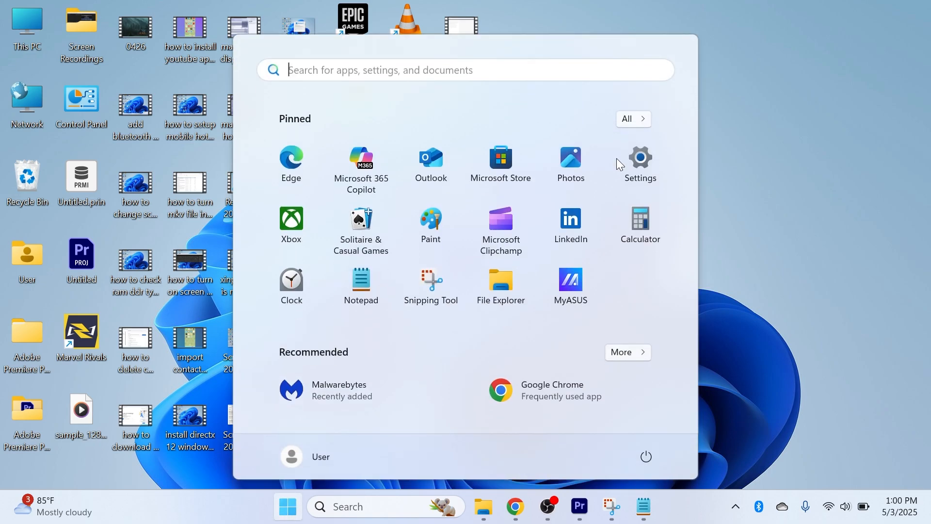
{"action": "type", "text": "settings"}
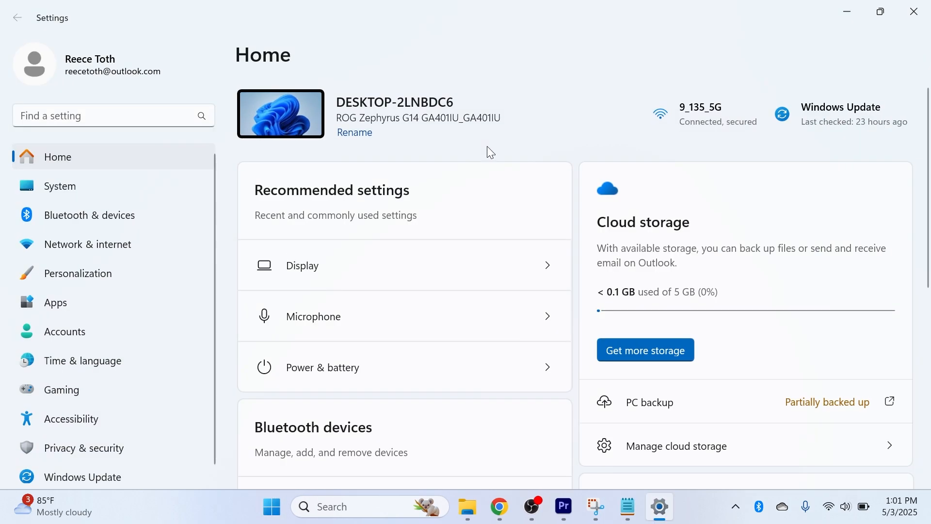
{"action": "scroll", "scroll_direction": "down", "scroll_amount": 3}
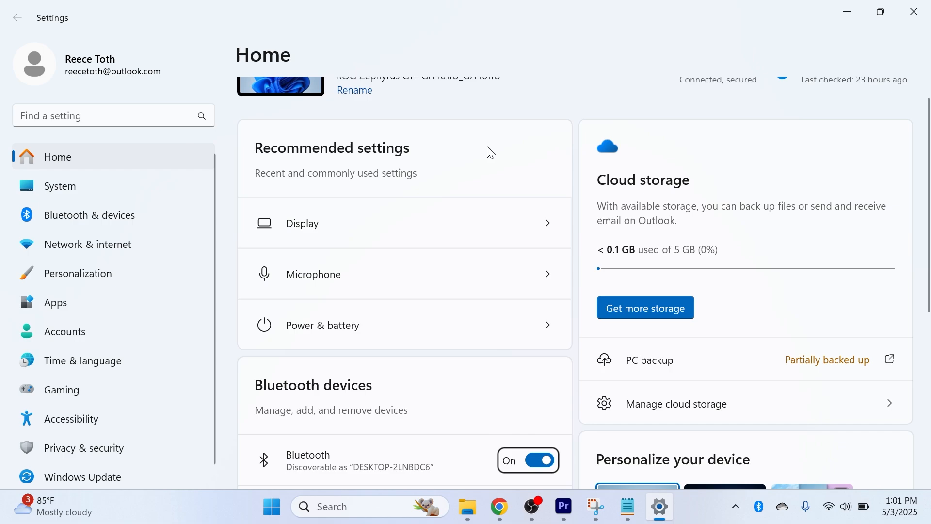
{"action": "scroll", "scroll_direction": "down", "scroll_amount": 3}
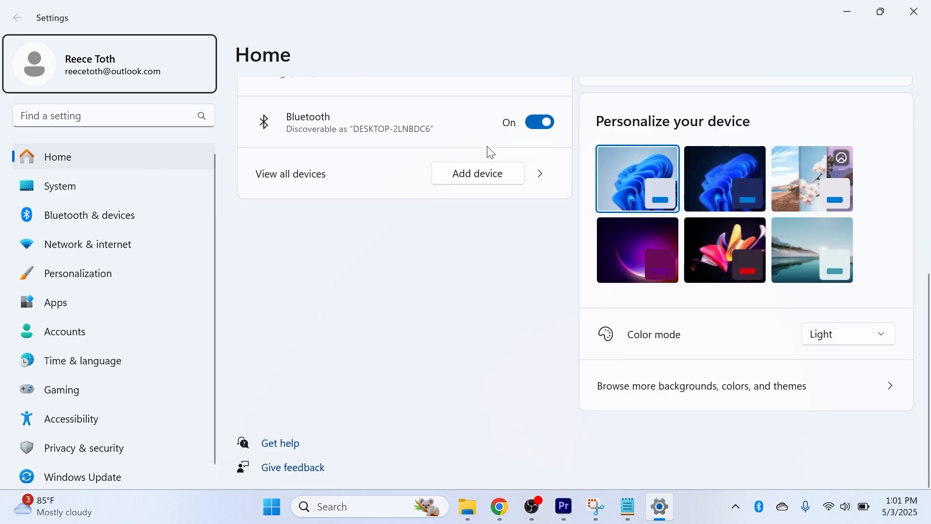
- Find the 'Turn the touchpad on or off' setting via the Find a setting search
{"action": "type", "text": "touchpad"}
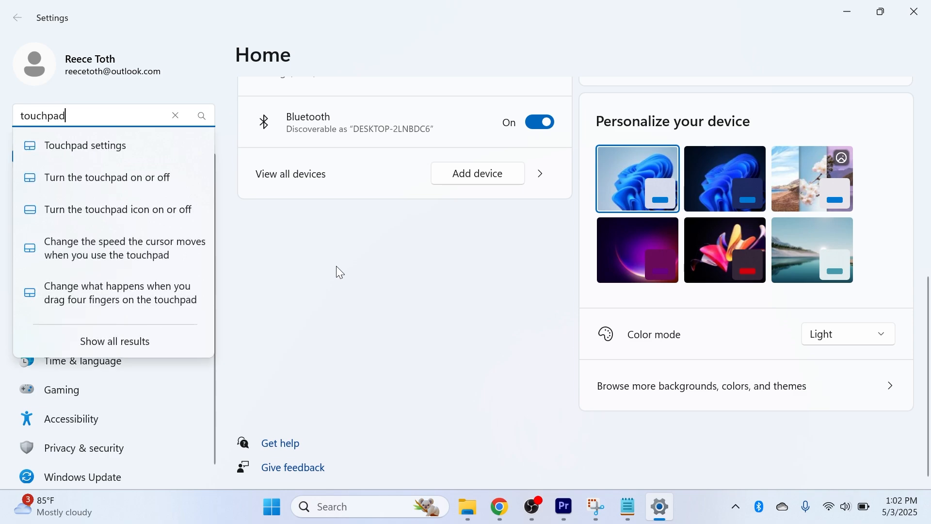
{"action": "mouse_move", "coordinate": [107, 176]}
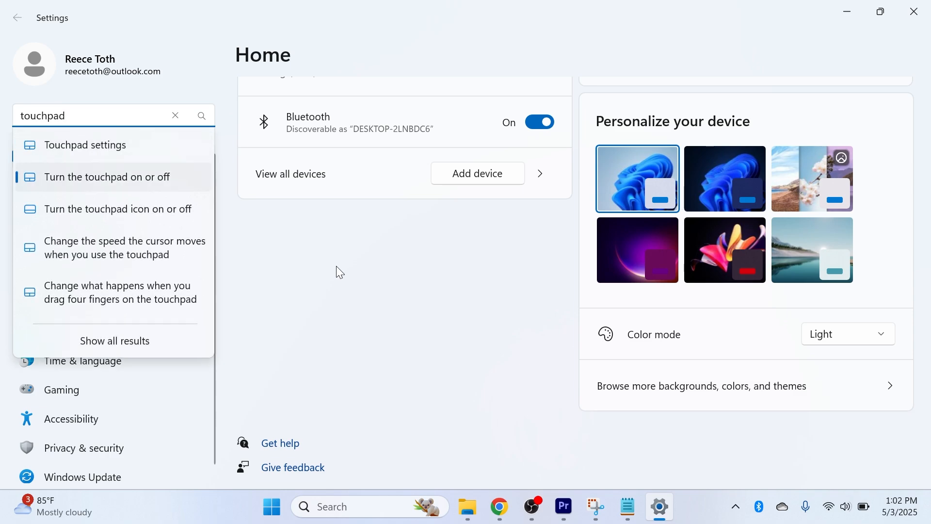
{"action": "left_click", "coordinate": [86, 144]}
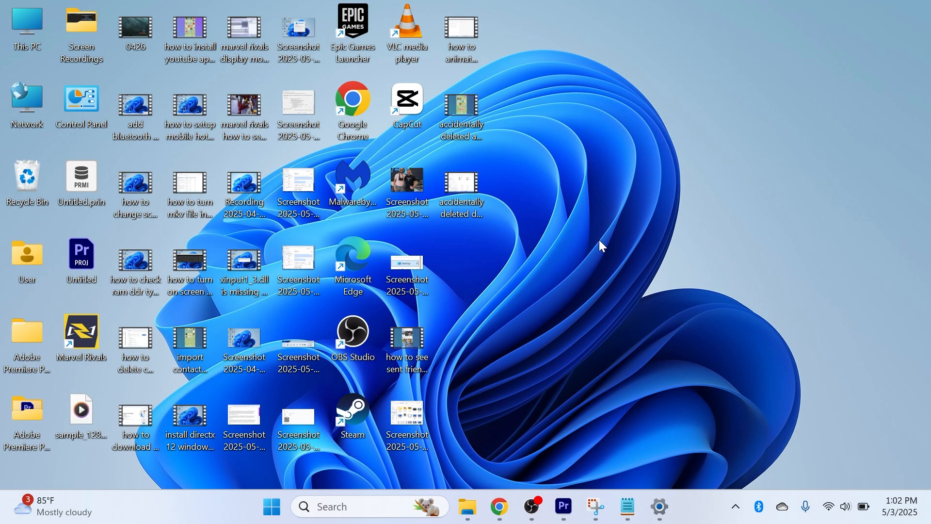
{"action": "mouse_move", "coordinate": [745, 135]}
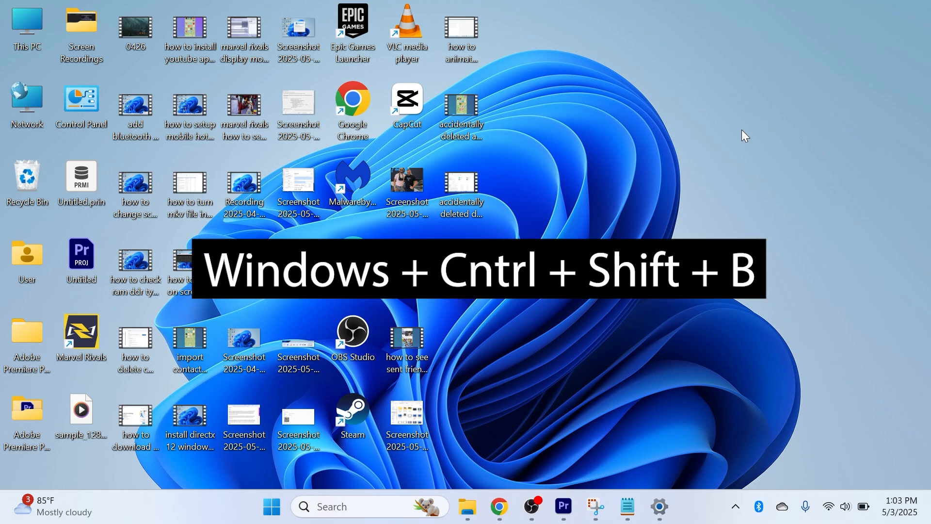
{"action": "mouse_move", "coordinate": [681, 125]}
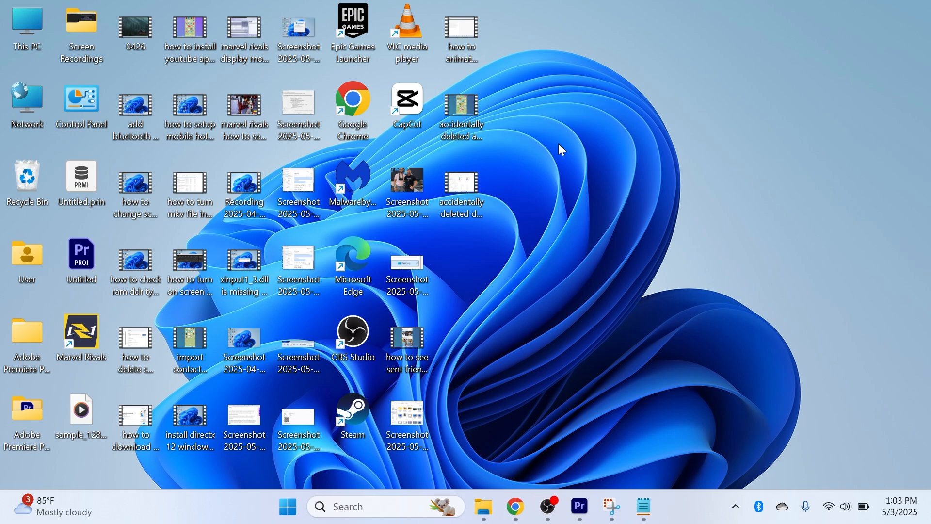
- Launch Device Manager from search and select the Mice and other pointing devices category
{"action": "type", "text": "device manager"}
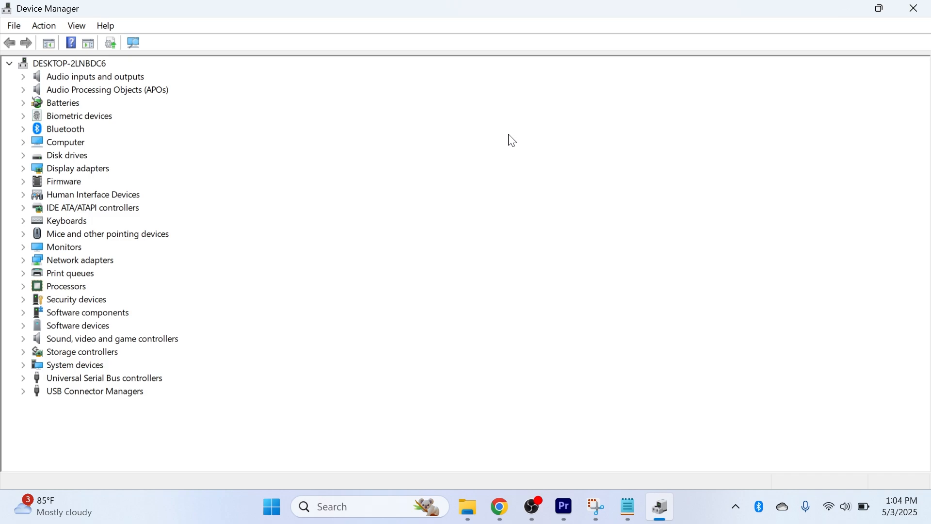
{"action": "left_click", "coordinate": [69, 64]}
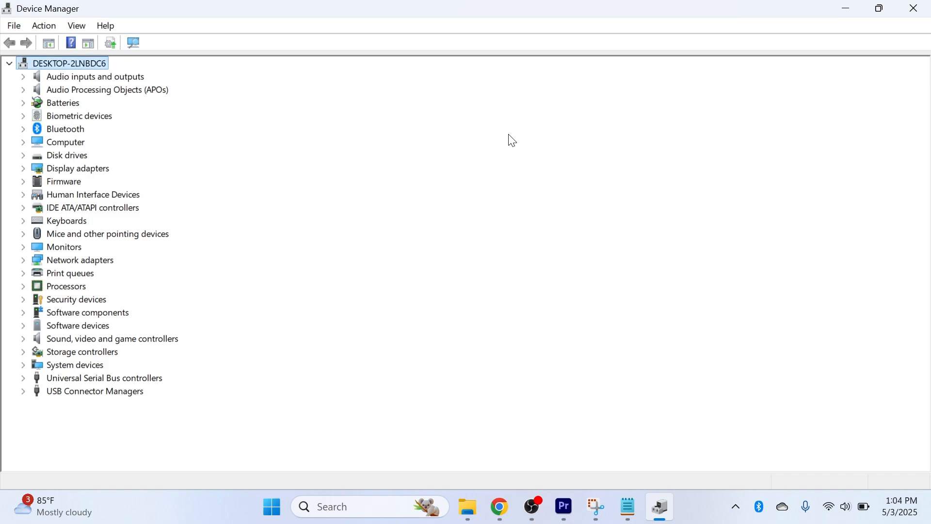
{"action": "left_click", "coordinate": [107, 234]}
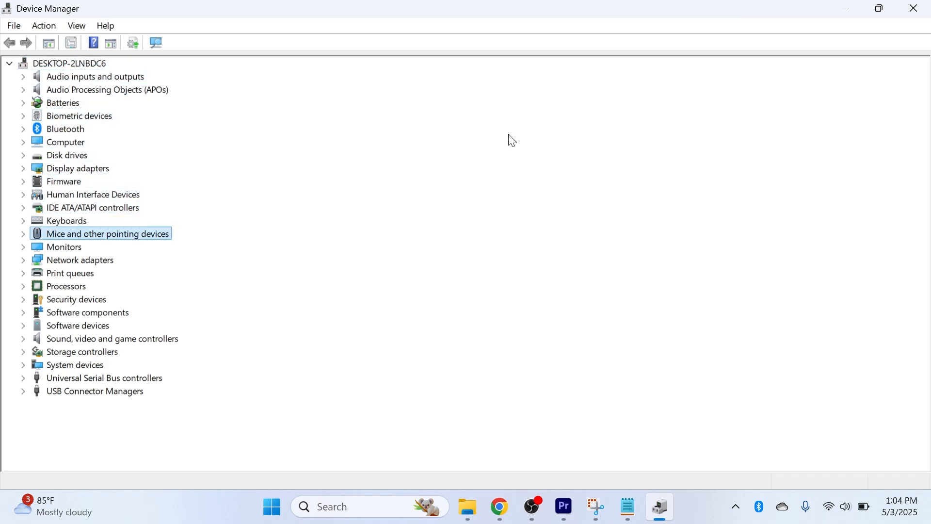
{"action": "mouse_move", "coordinate": [603, 153]}
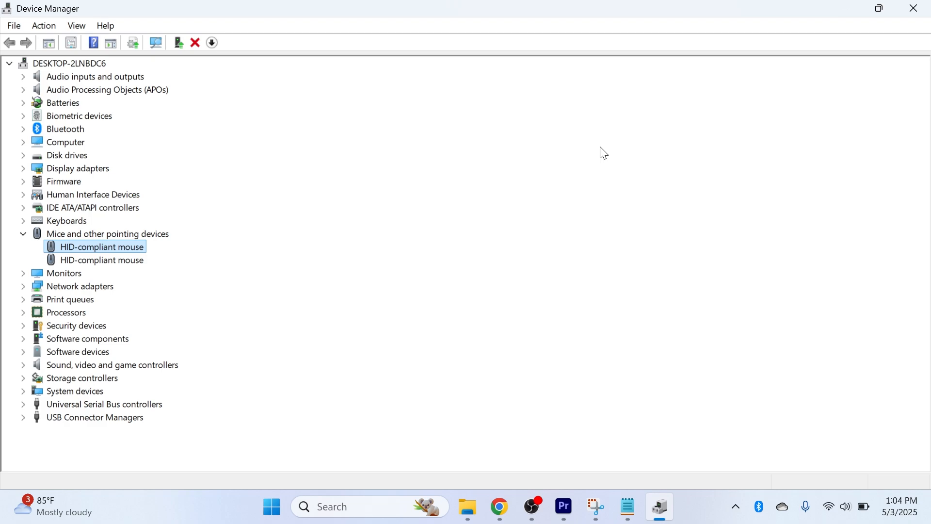
{"action": "mouse_move", "coordinate": [347, 266]}
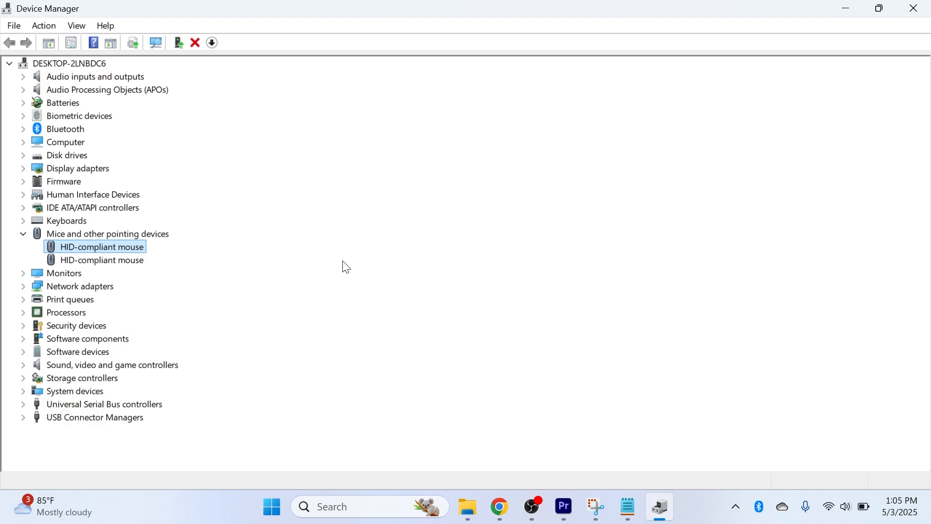
- Uninstall the first HID-compliant mouse and confirm, leaving one mouse listed
{"action": "right_click", "coordinate": [102, 246]}
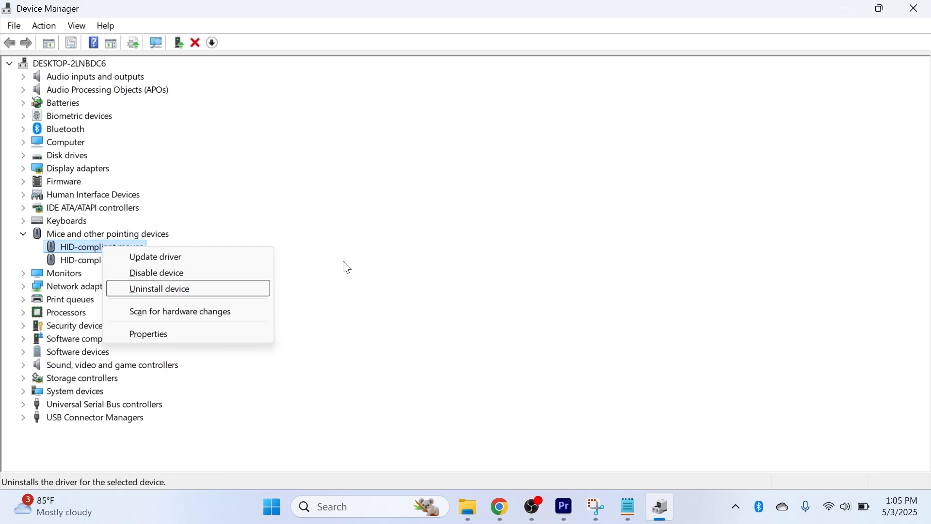
{"action": "left_click", "coordinate": [158, 288]}
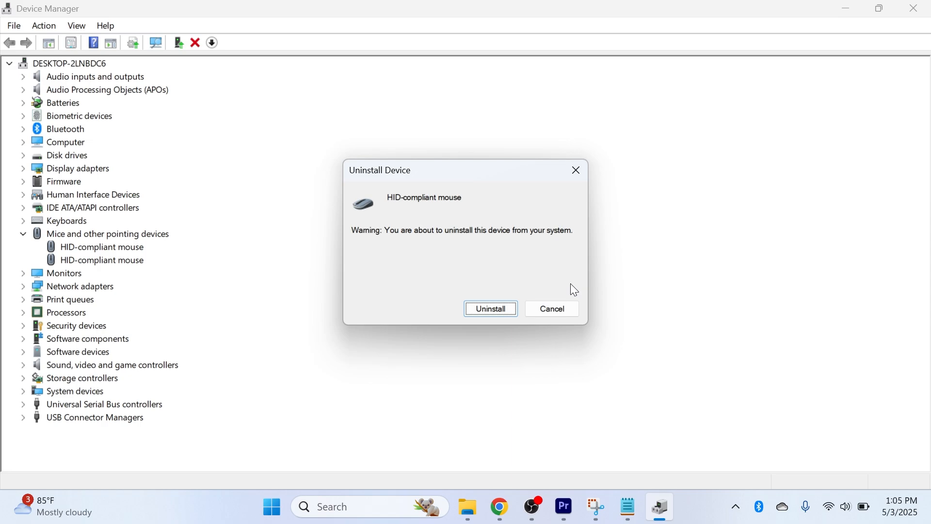
{"action": "left_click", "coordinate": [490, 309]}
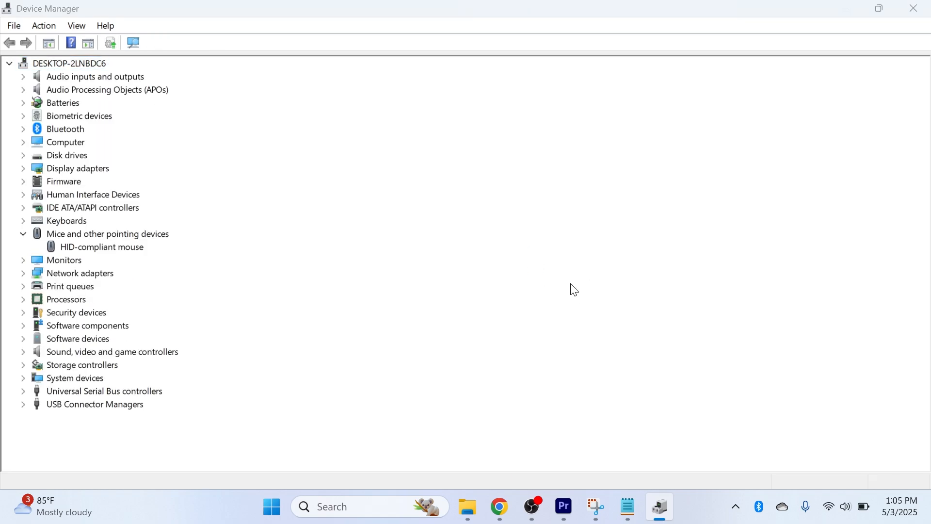
- Restart the computer from the Start menu power options
{"action": "left_click", "coordinate": [646, 456]}
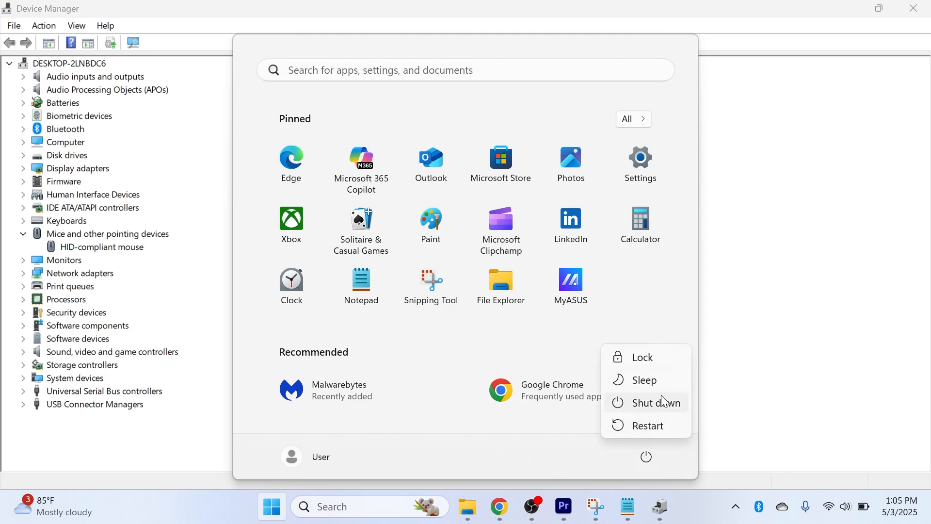
{"action": "left_click", "coordinate": [763, 331]}
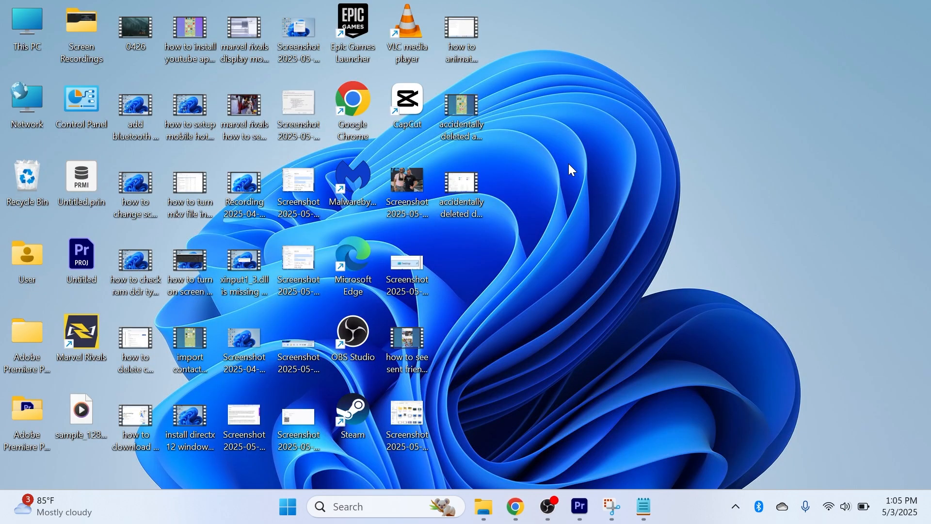
{"action": "mouse_move", "coordinate": [568, 162]}
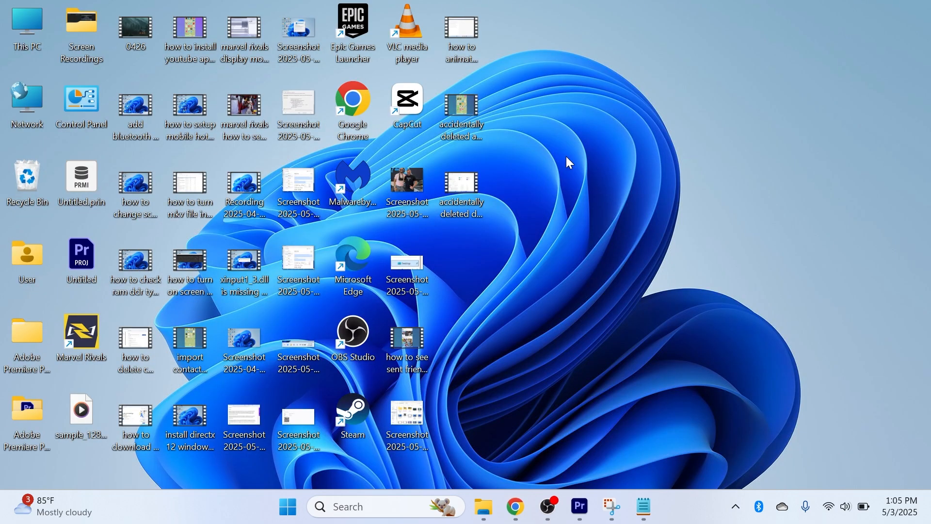